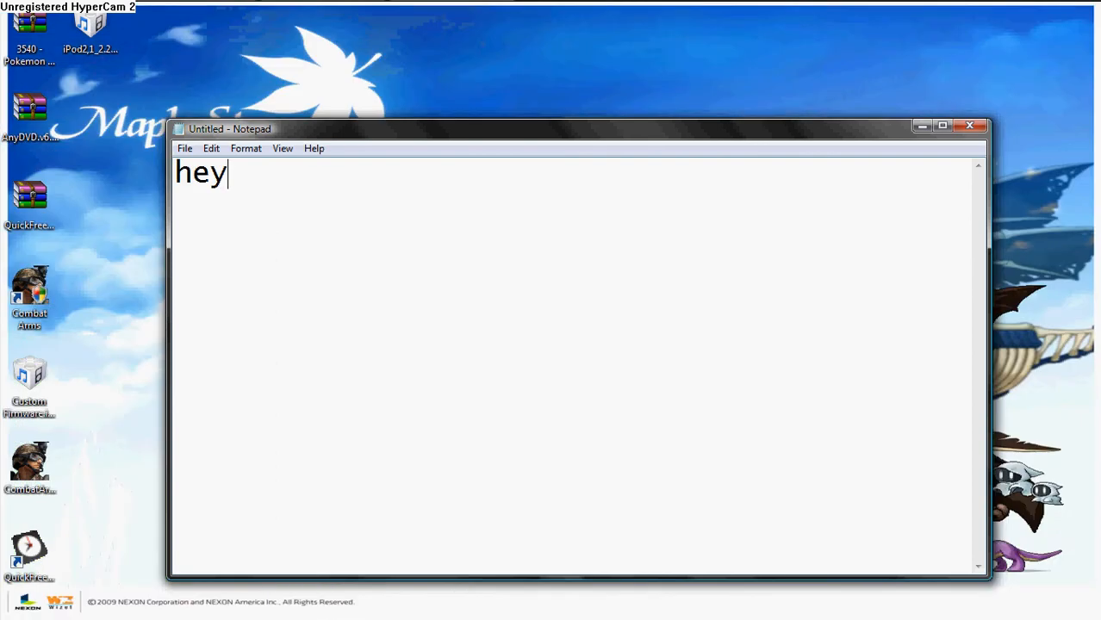
Finish the note as "hey youtube JK" and close Notepad to get the save prompt
text(you)
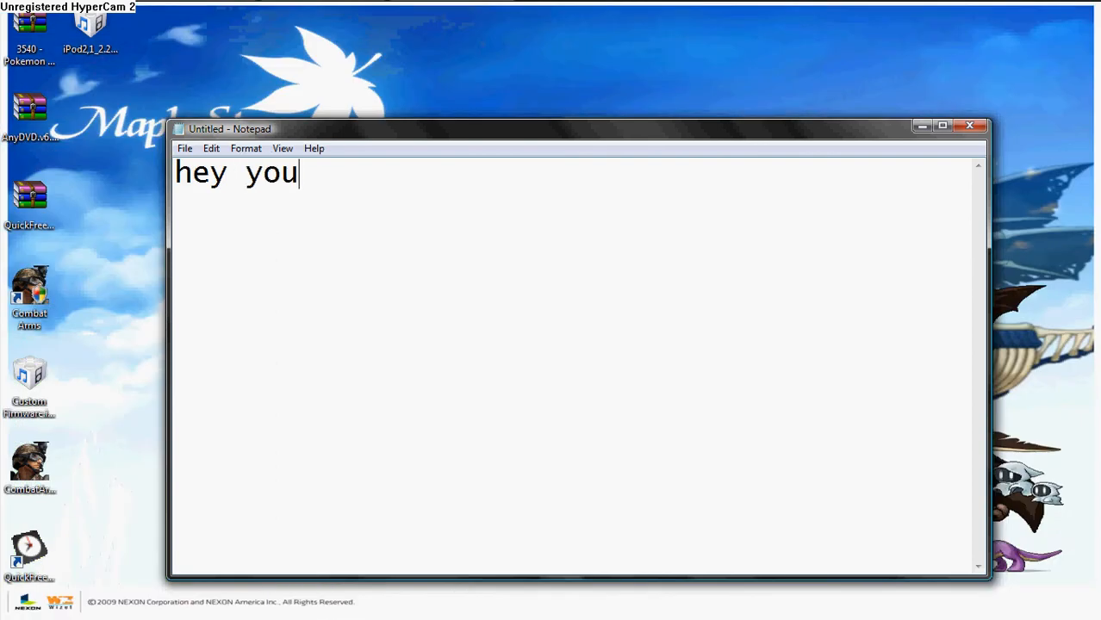
text(tube)
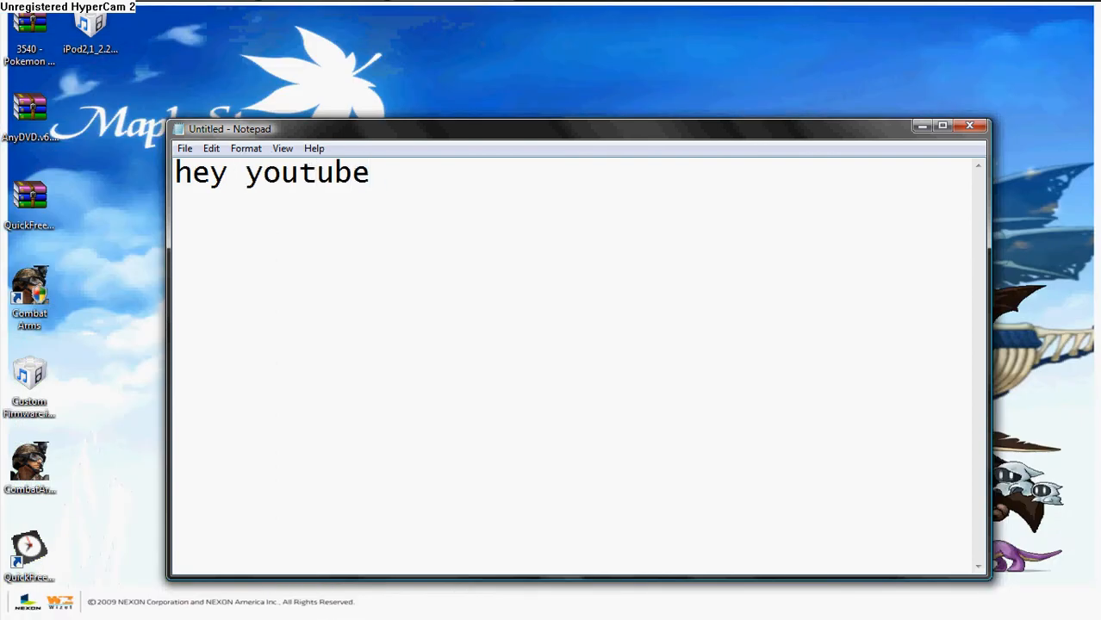
text(JK)
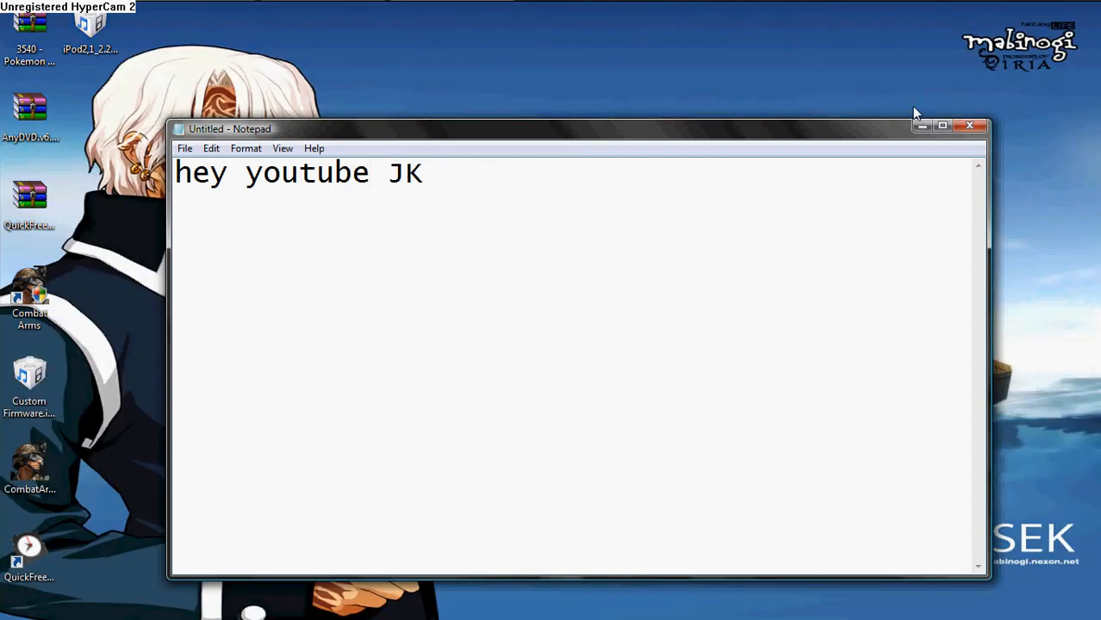
click(968, 124)
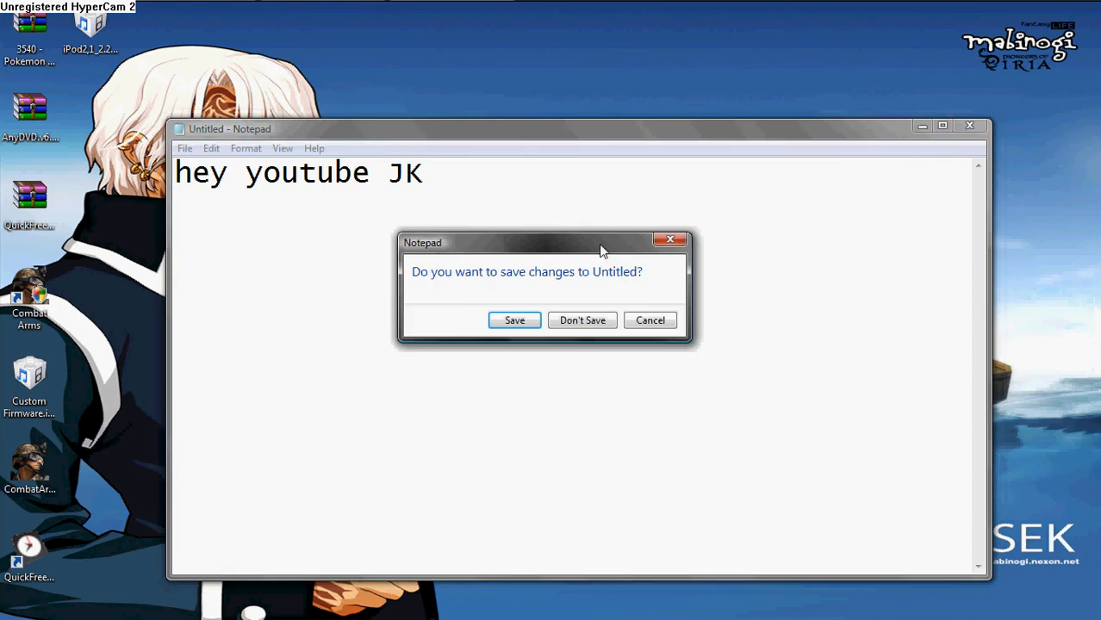
Discard the unsaved note so only the desktop and its wallpaper remain
click(583, 319)
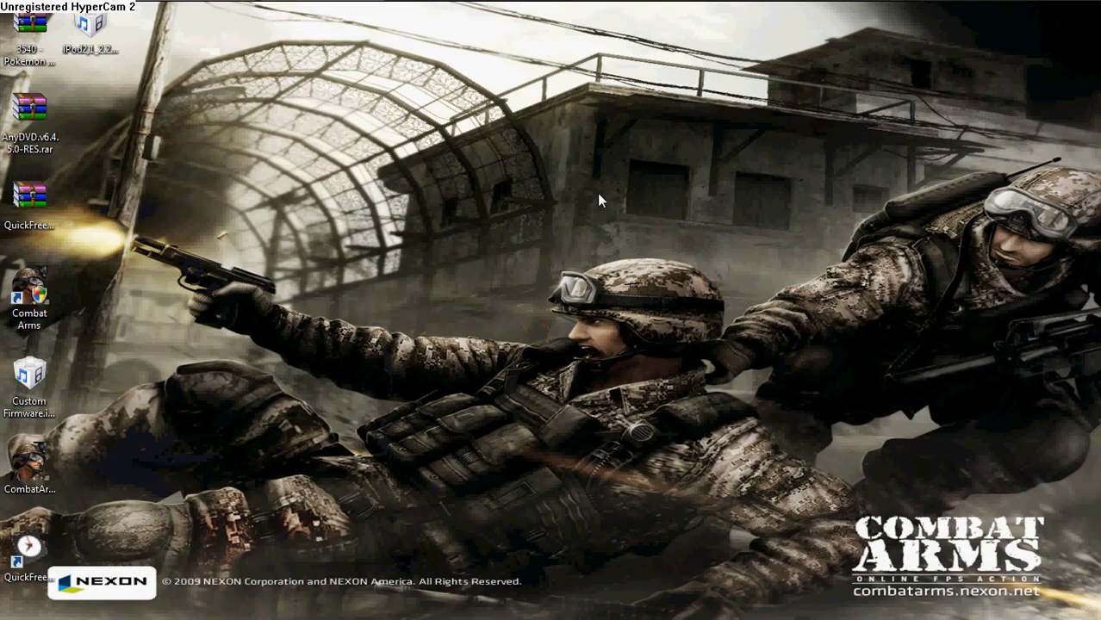
mouse_move(920, 59)
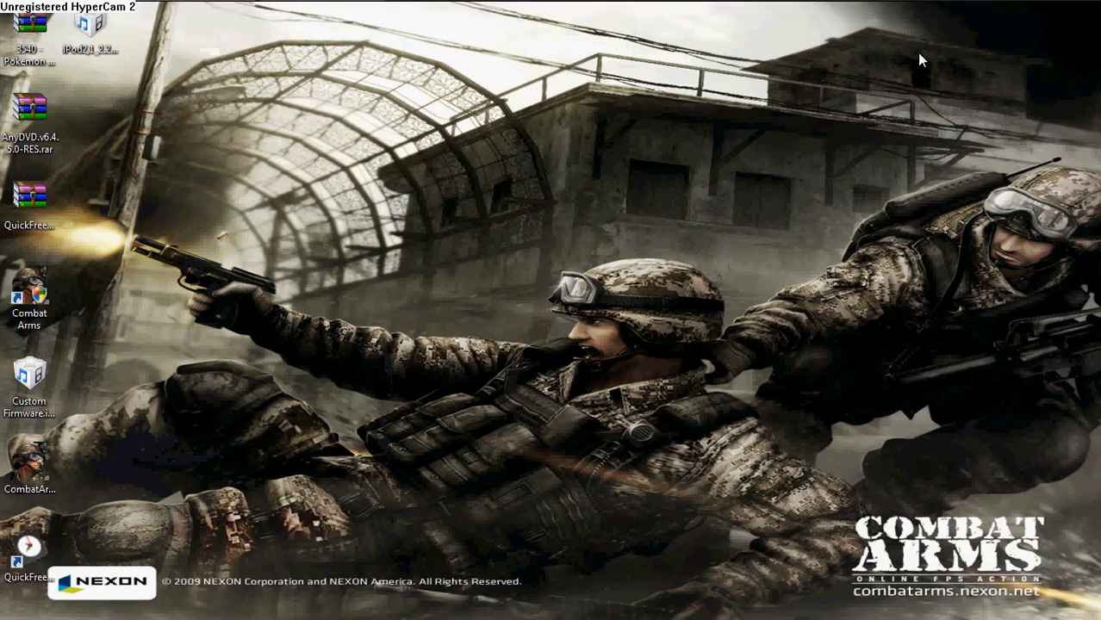
mouse_move(665, 309)
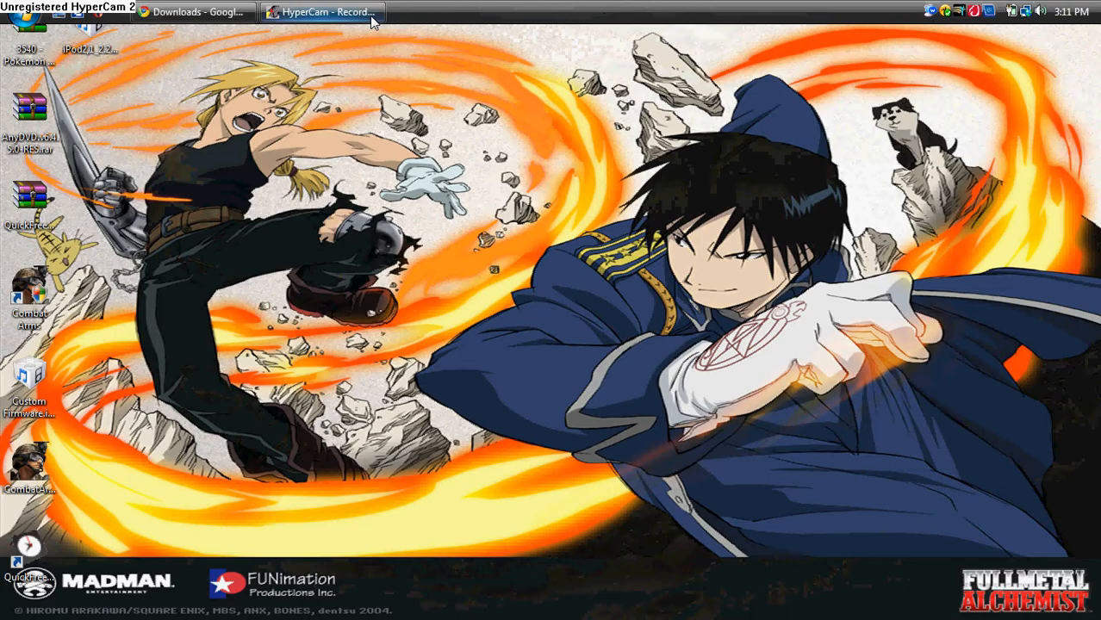
Bring forward Chrome's Downloads page listing the gPhotoShow.exe downloads
click(193, 12)
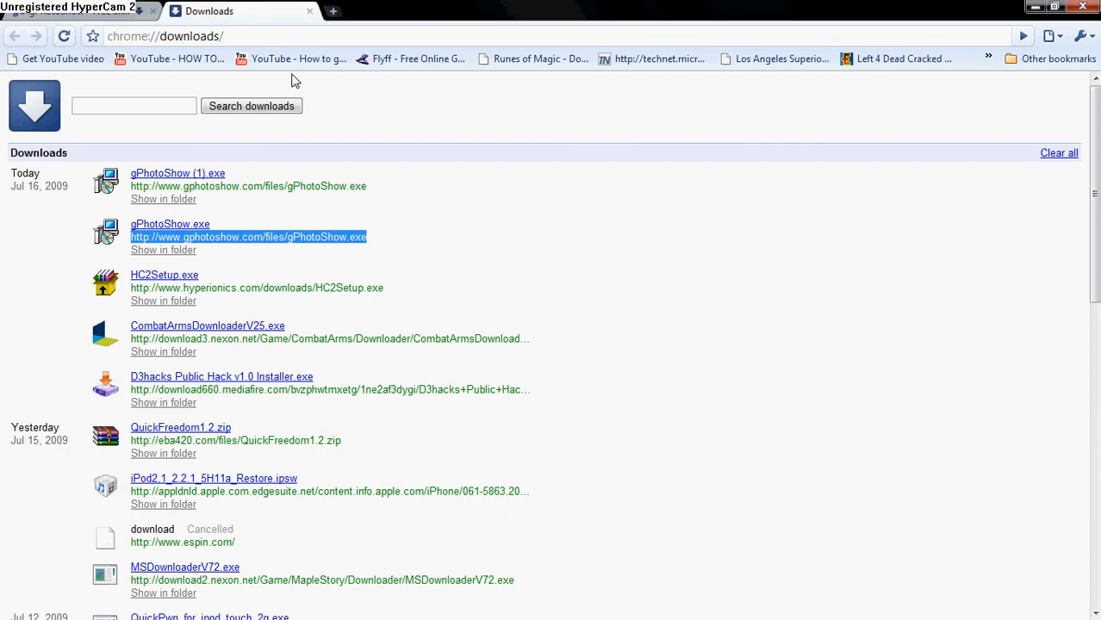
mouse_move(423, 7)
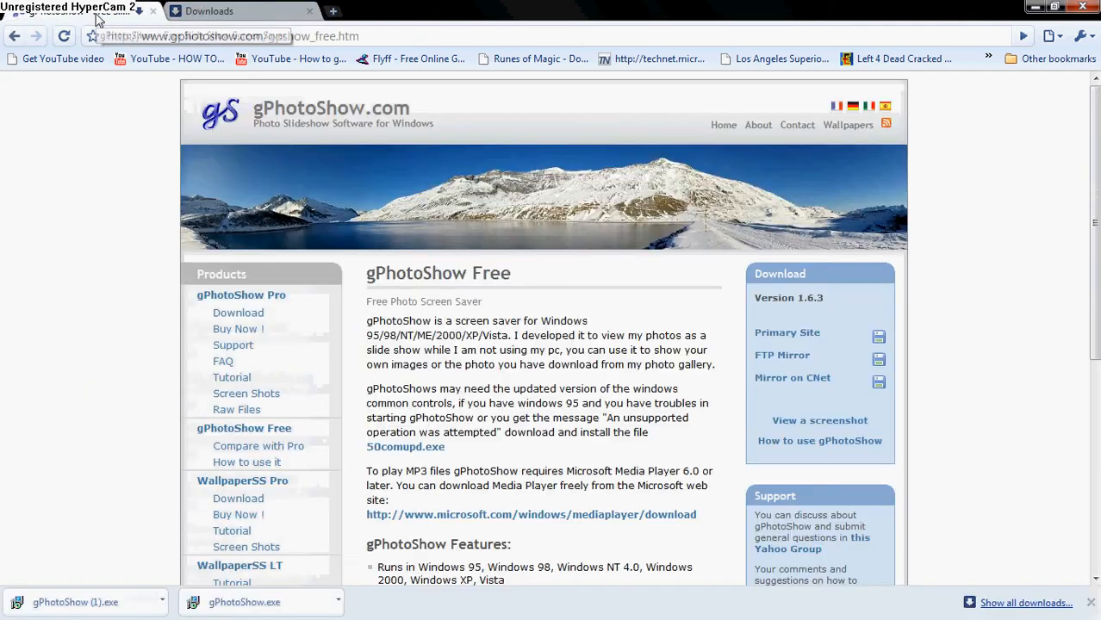
mouse_move(538, 455)
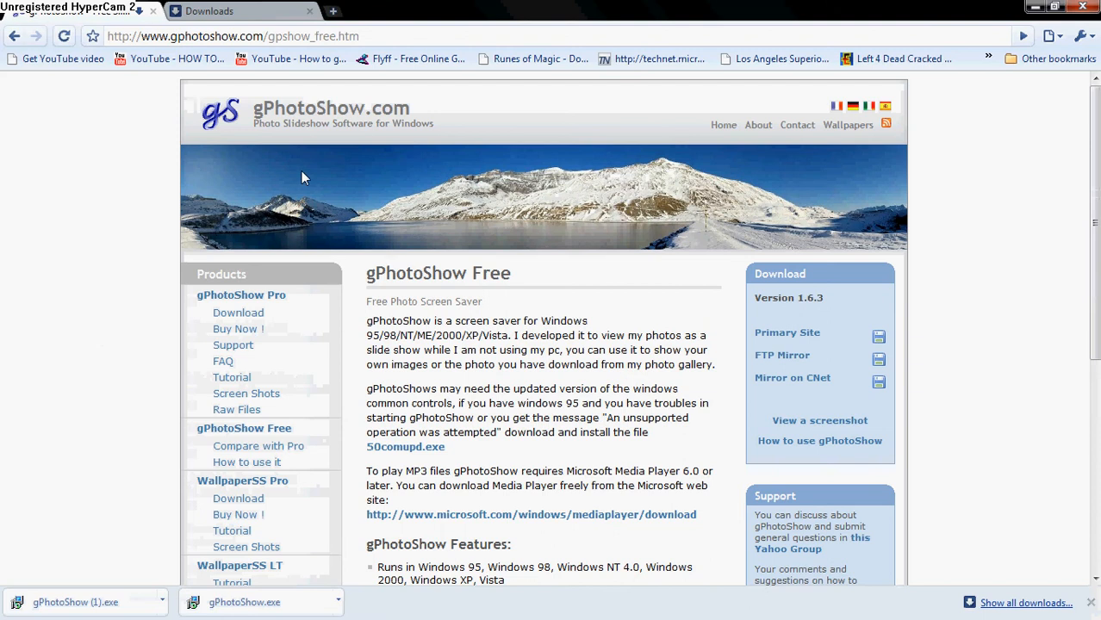
mouse_move(217, 70)
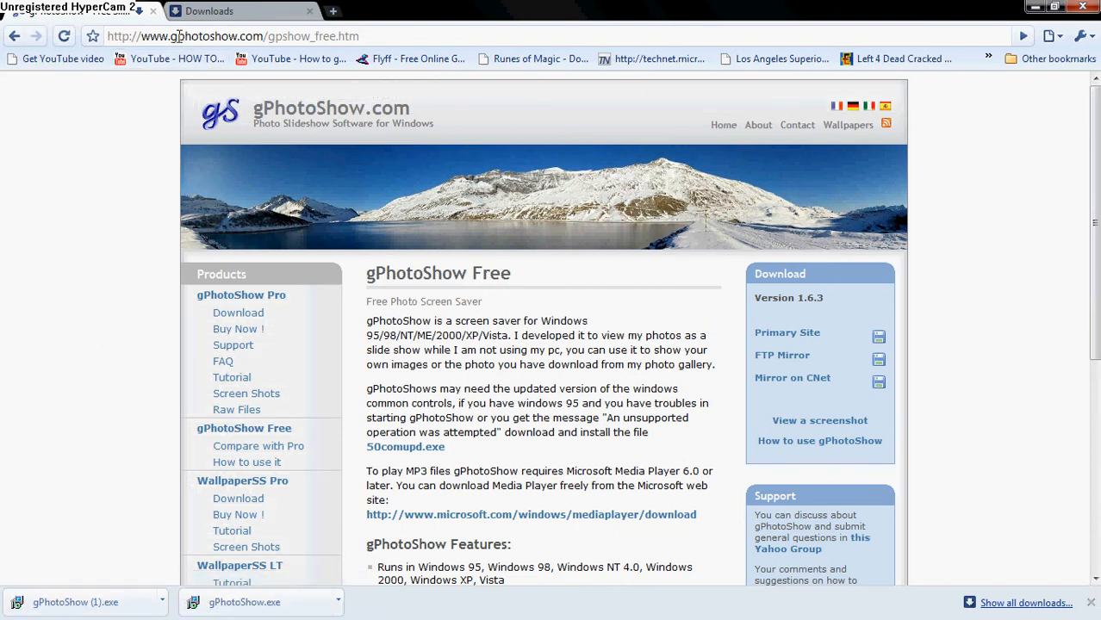
mouse_move(614, 405)
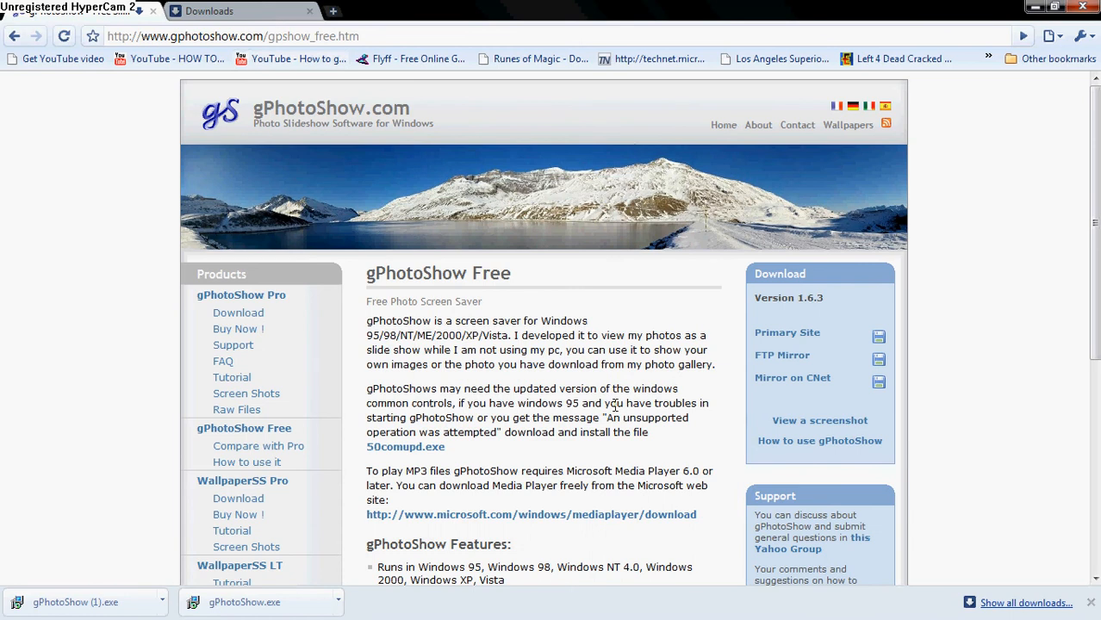
mouse_move(710, 365)
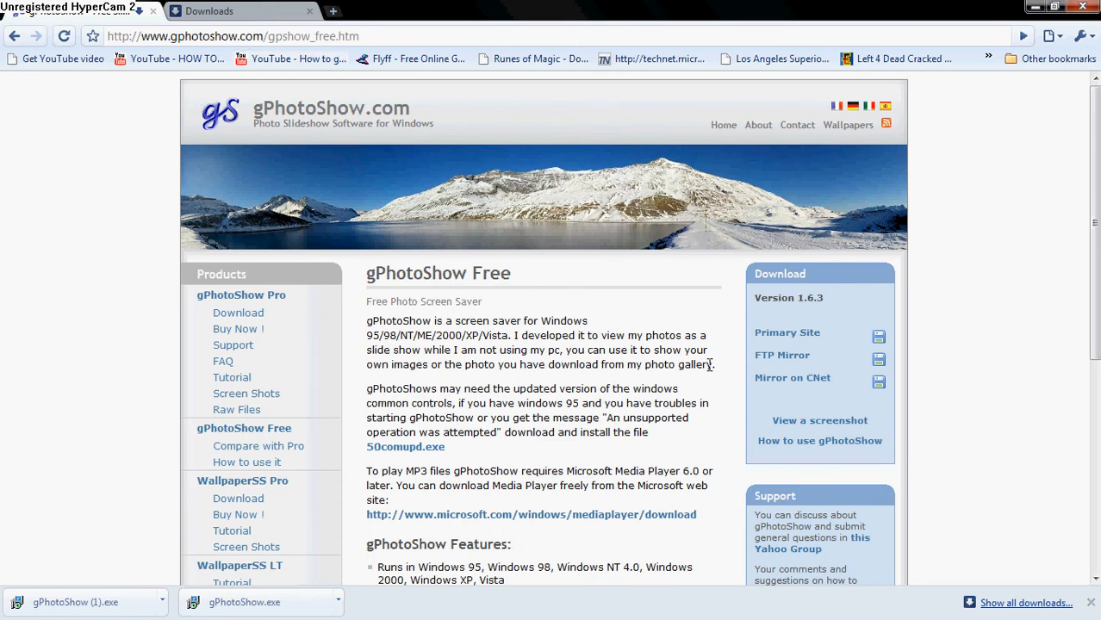
mouse_move(865, 335)
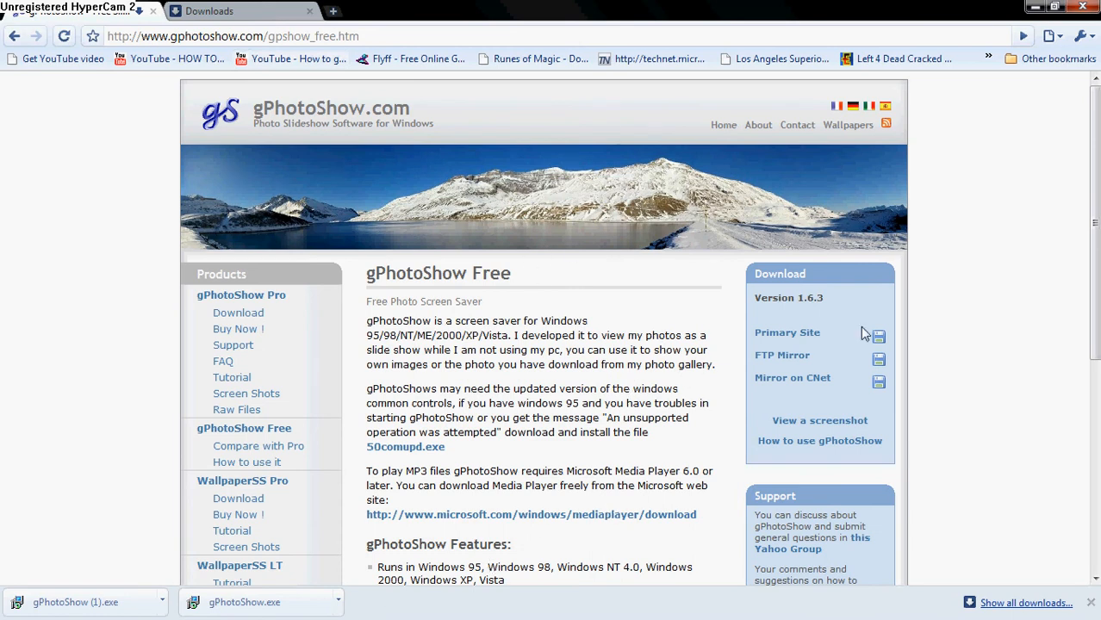
mouse_move(1036, 7)
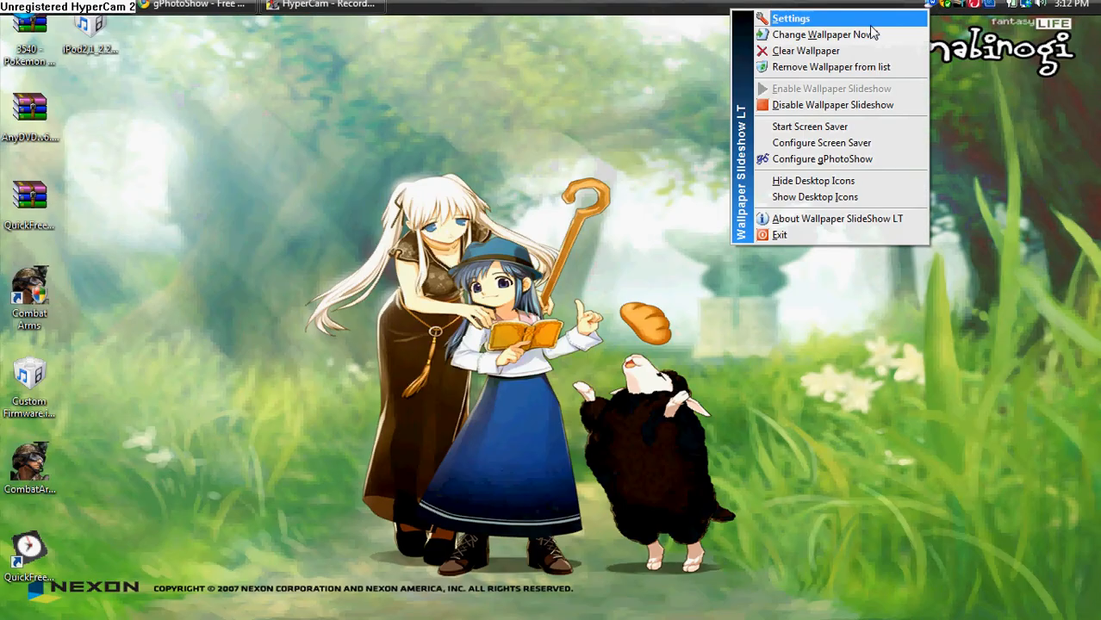
Show the settings window's add-images choices: Files, All Files in folder, Folder
click(792, 17)
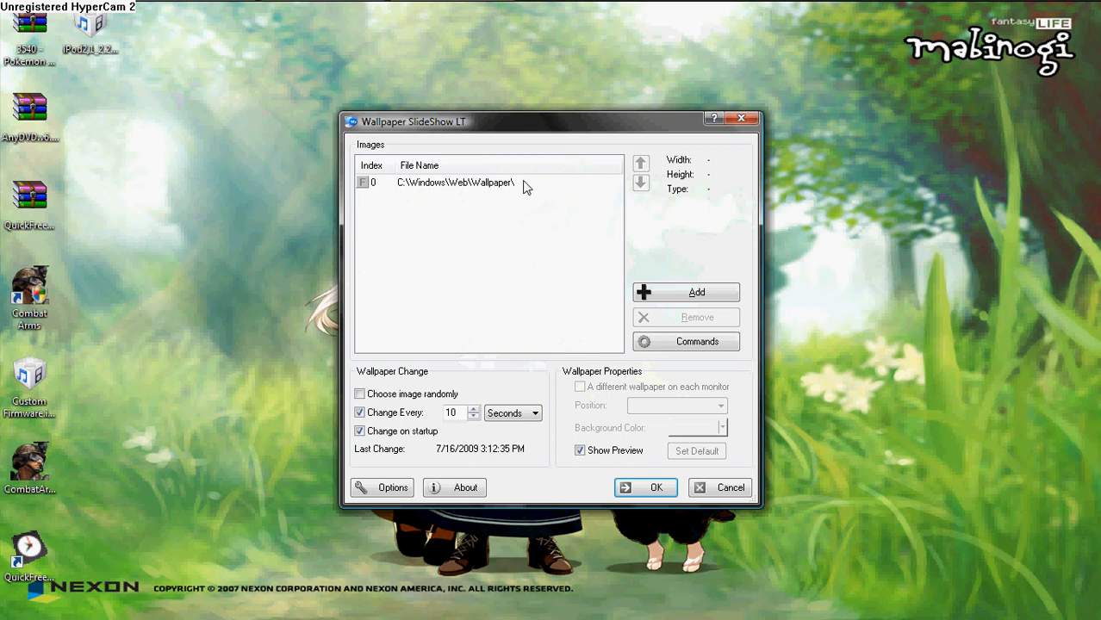
click(686, 293)
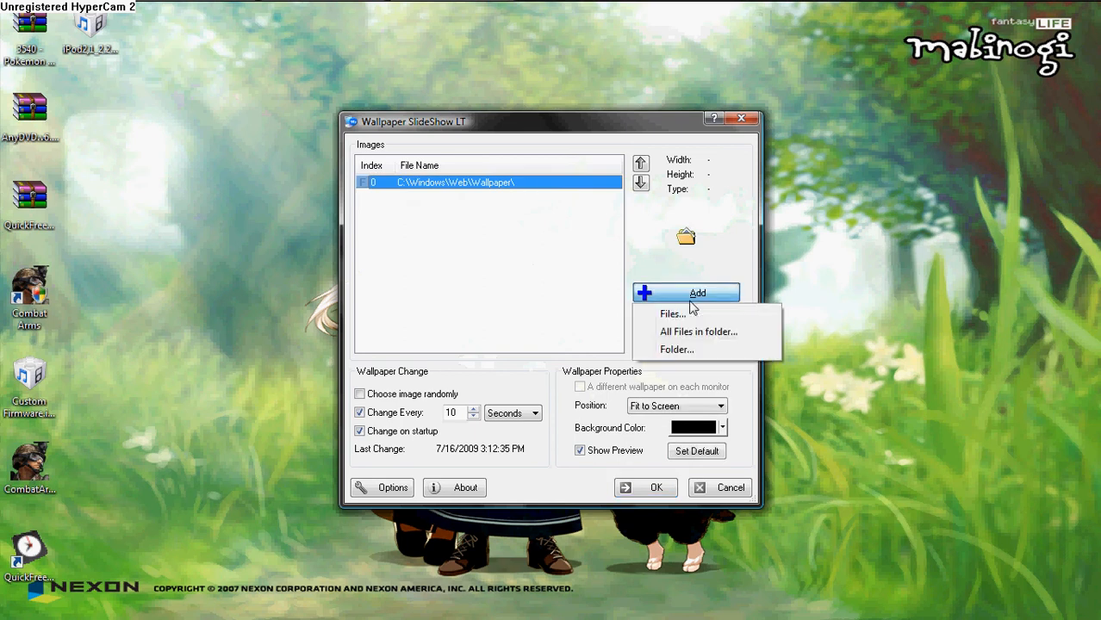
mouse_move(520, 215)
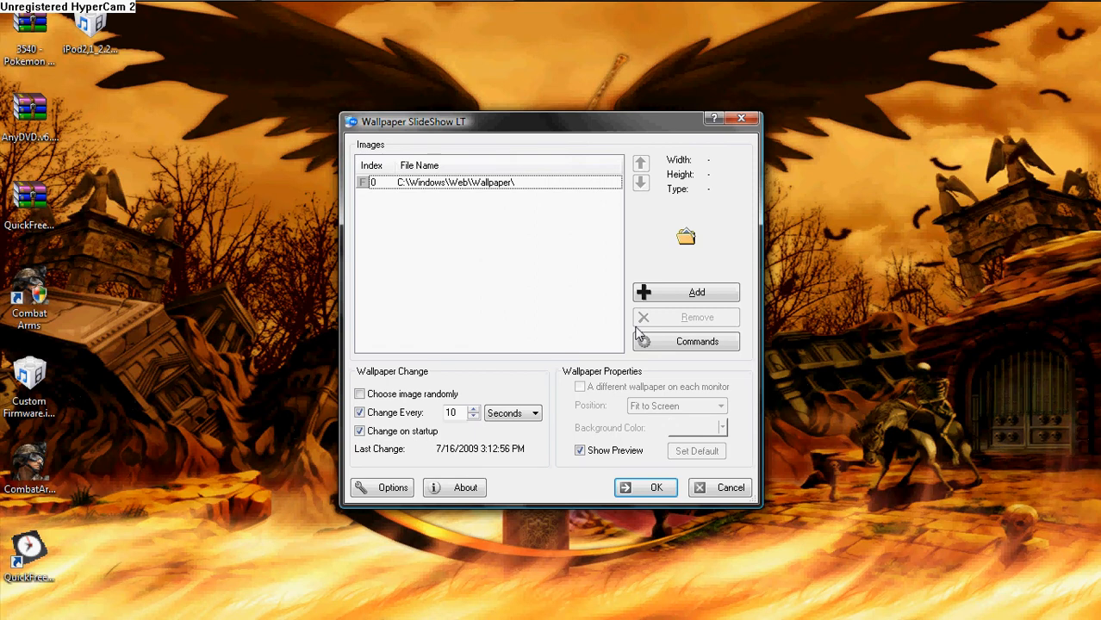
click(686, 293)
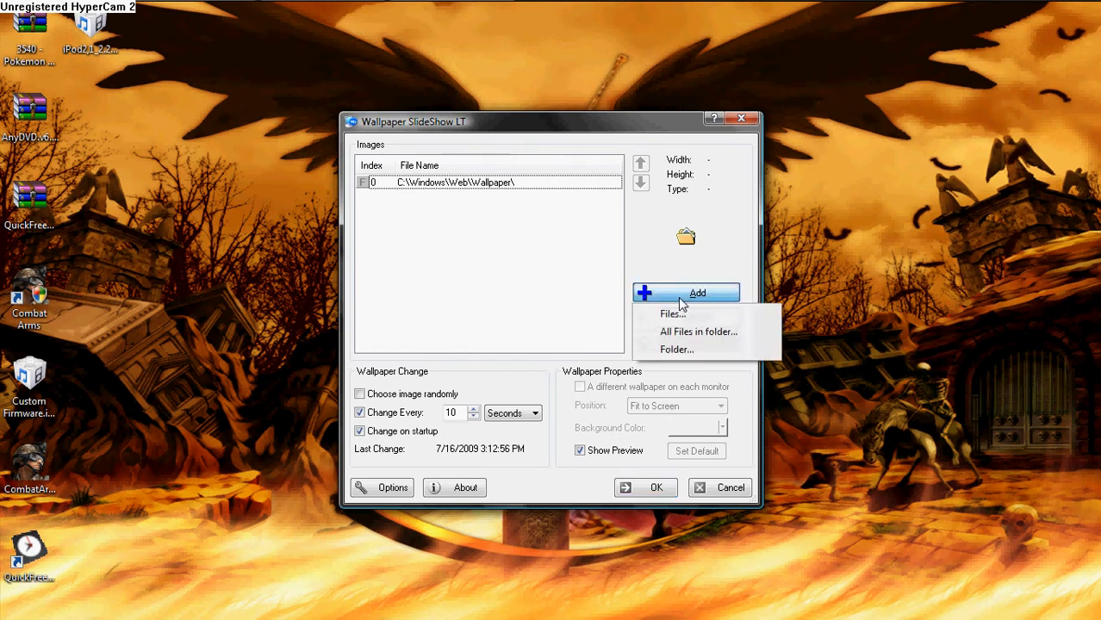
mouse_move(672, 355)
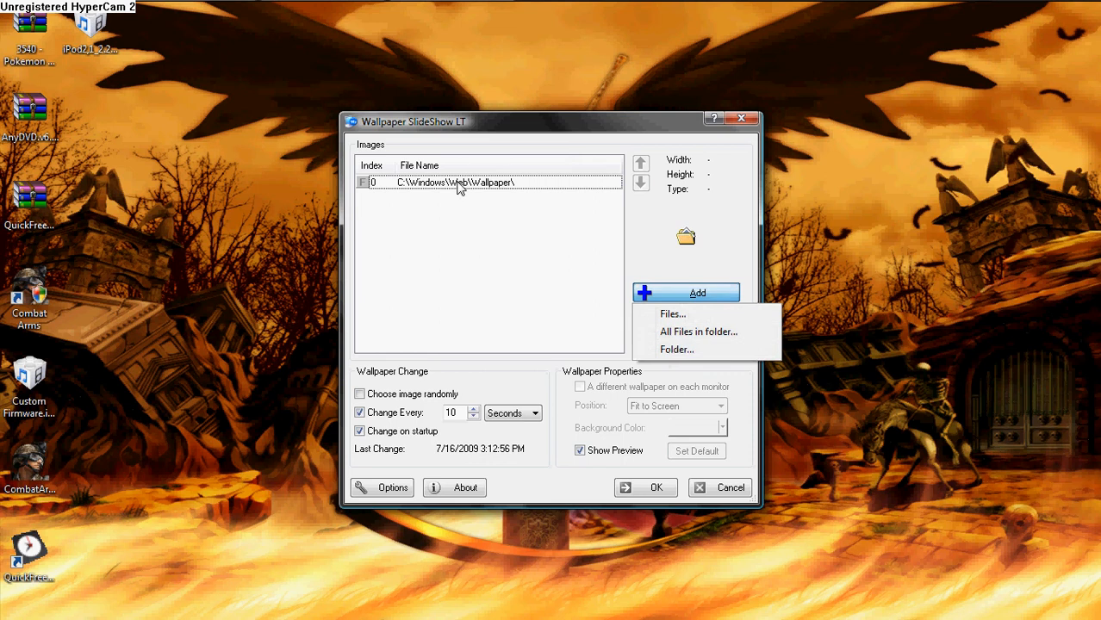
mouse_move(507, 207)
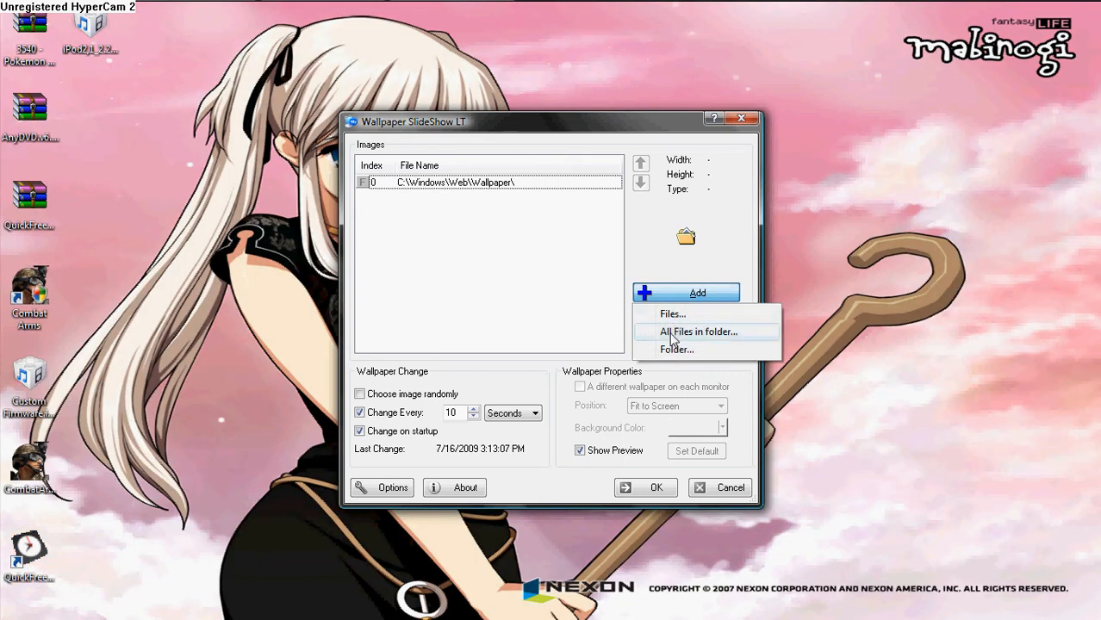
mouse_move(680, 302)
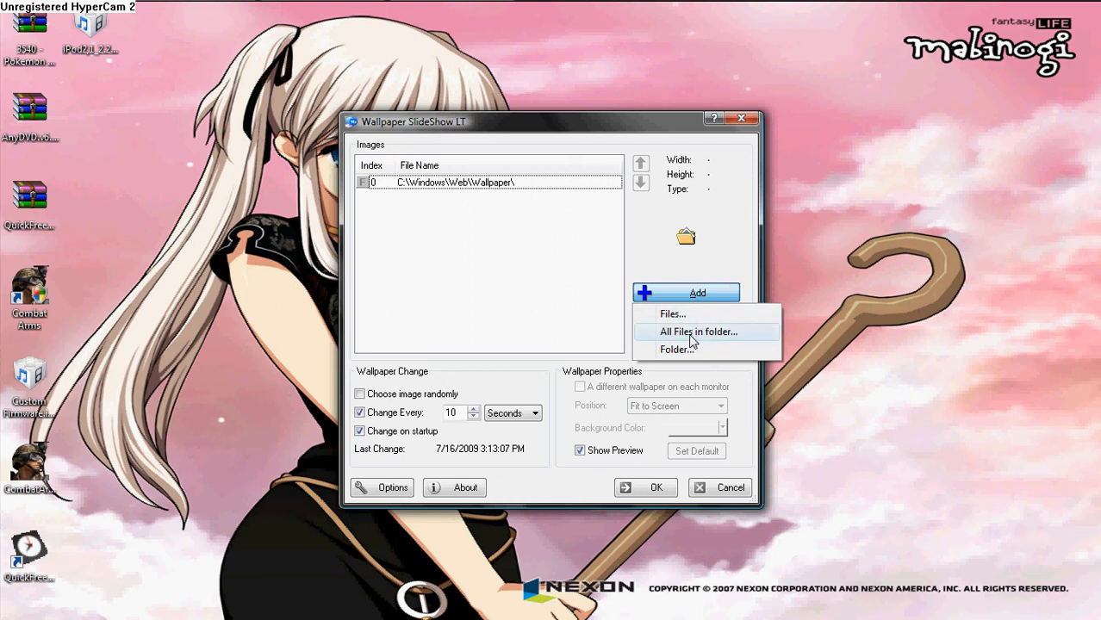
mouse_move(672, 314)
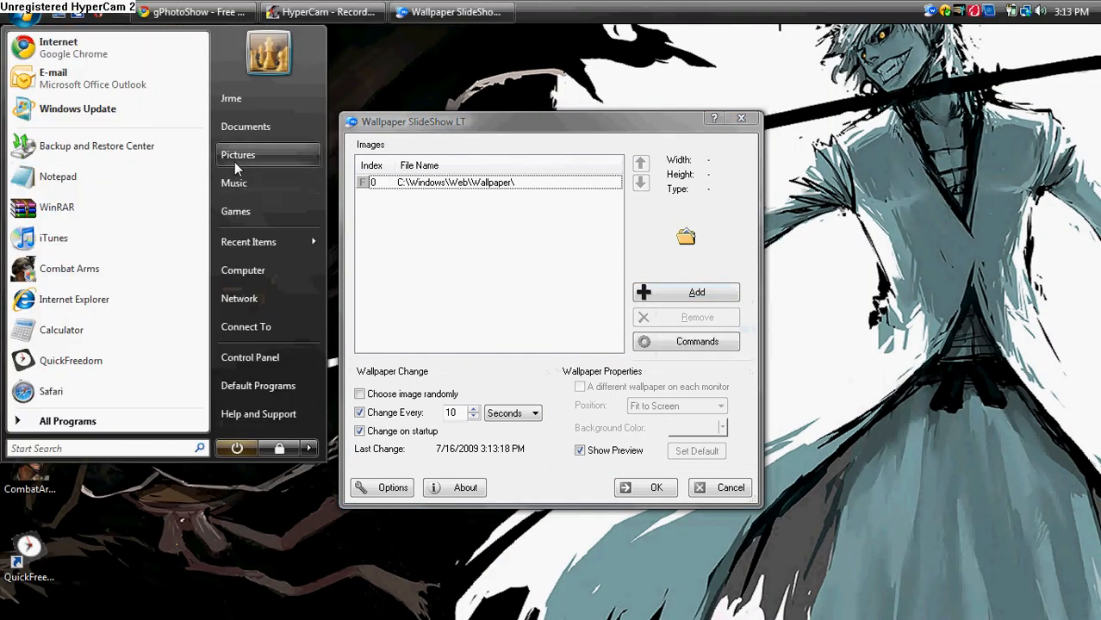
click(237, 155)
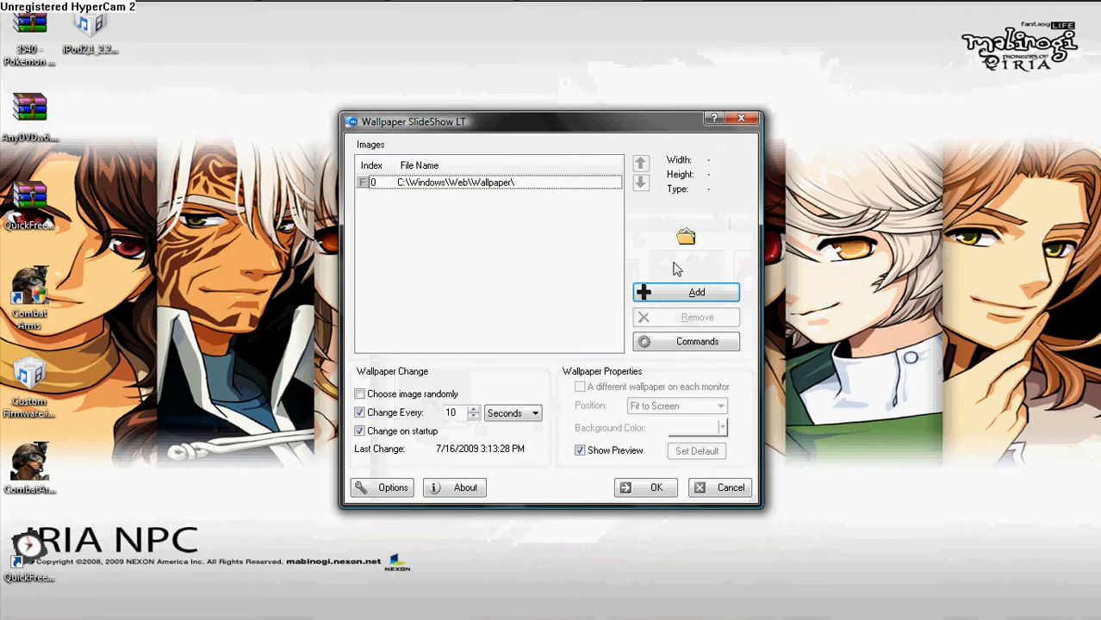
mouse_move(431, 435)
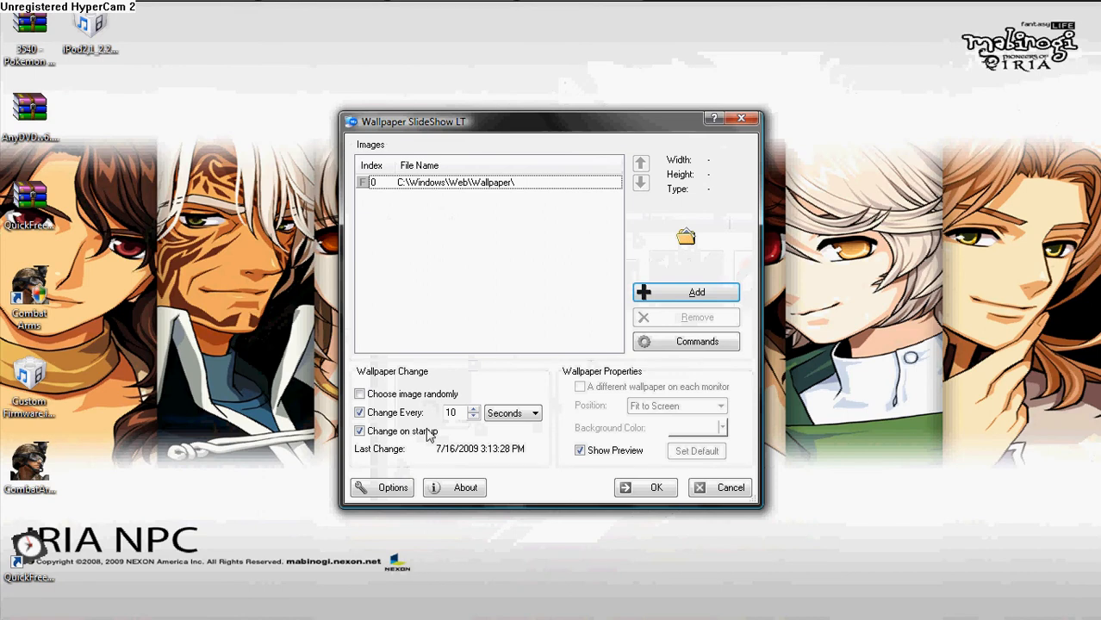
Try Hours as the interval unit, return to 10 Seconds, and confirm the settings
click(534, 414)
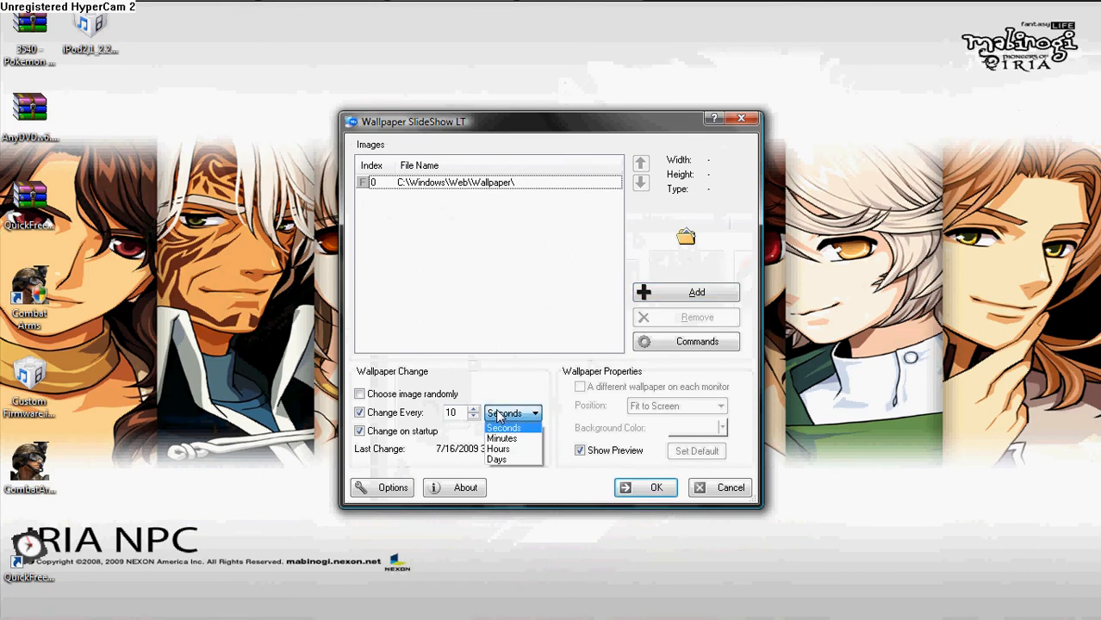
mouse_move(502, 440)
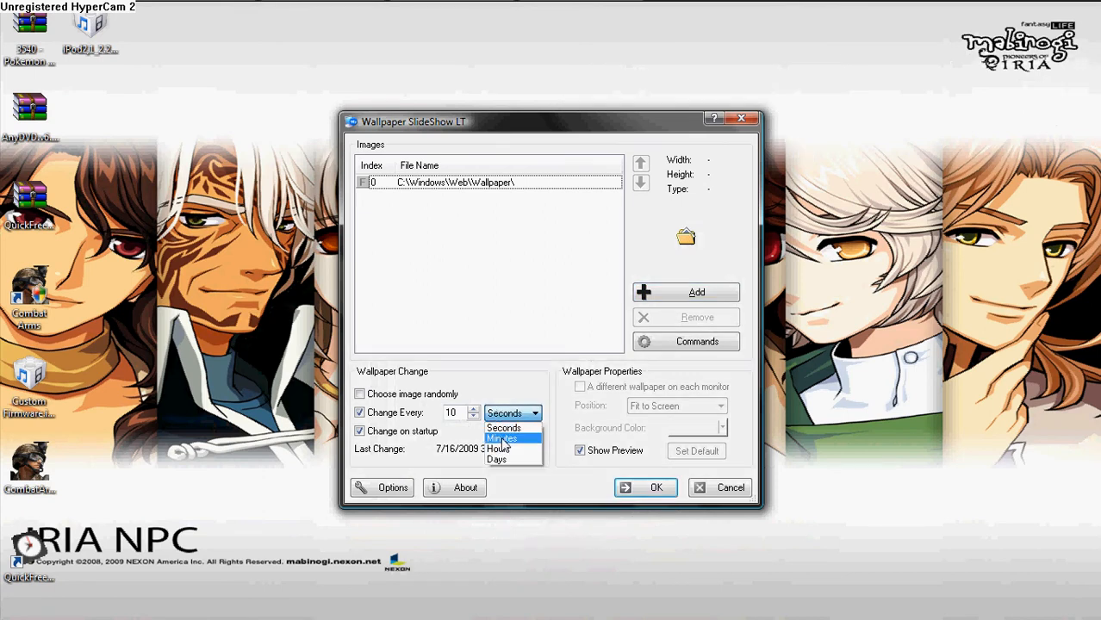
mouse_move(500, 459)
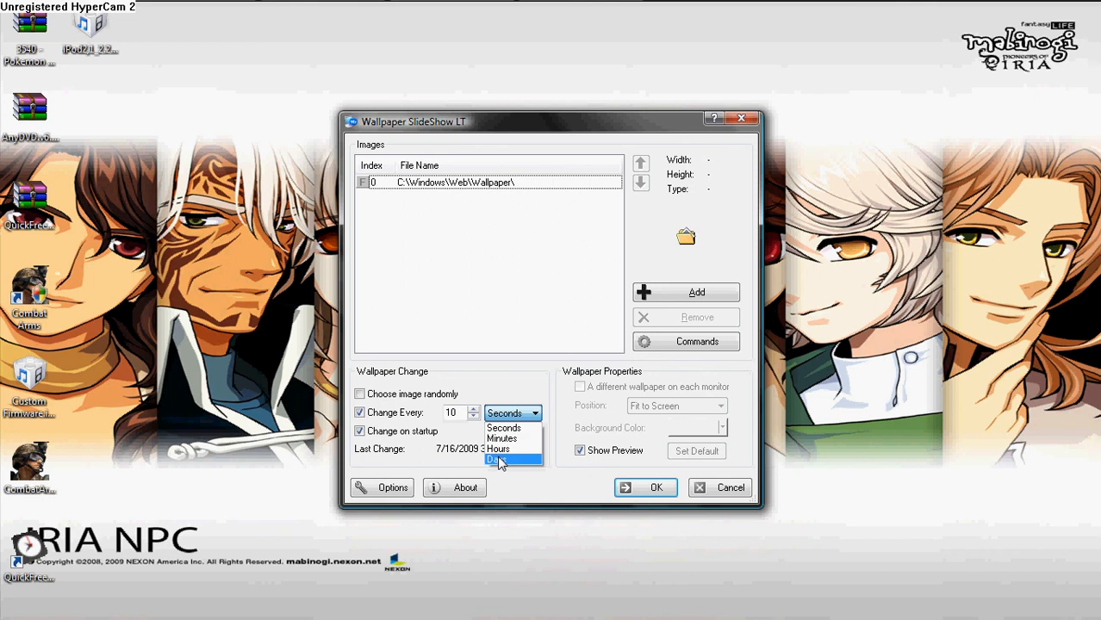
click(500, 448)
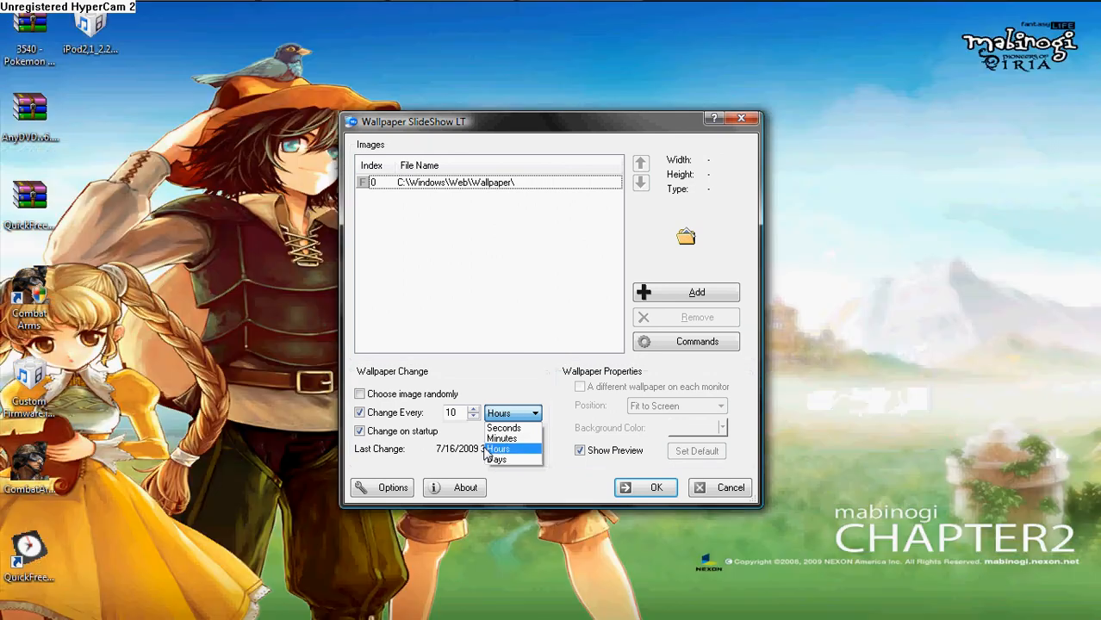
click(503, 427)
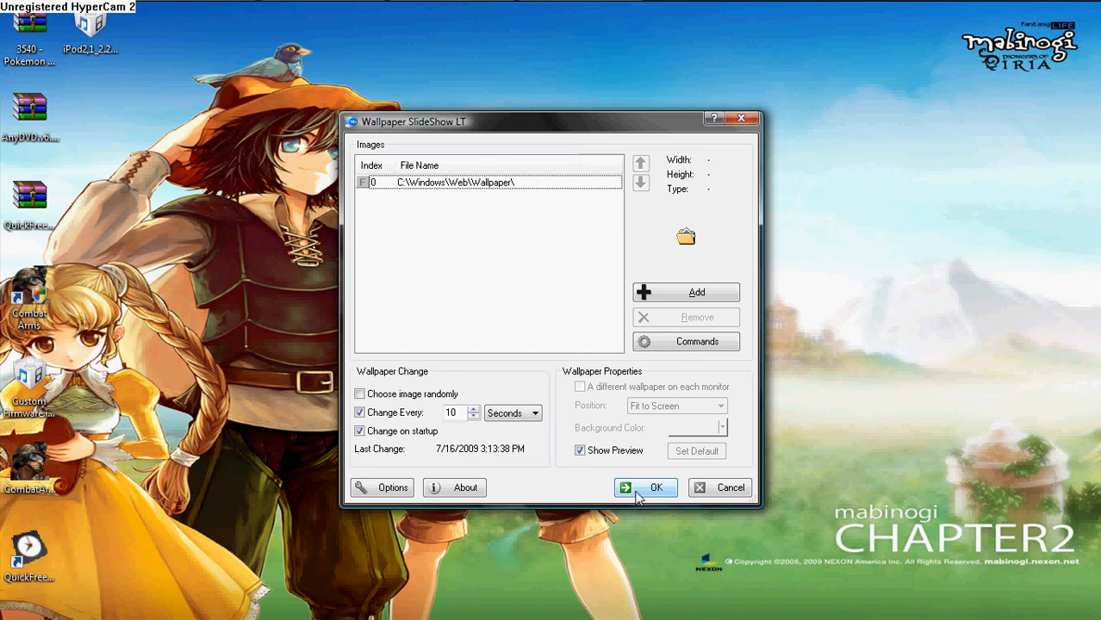
click(644, 488)
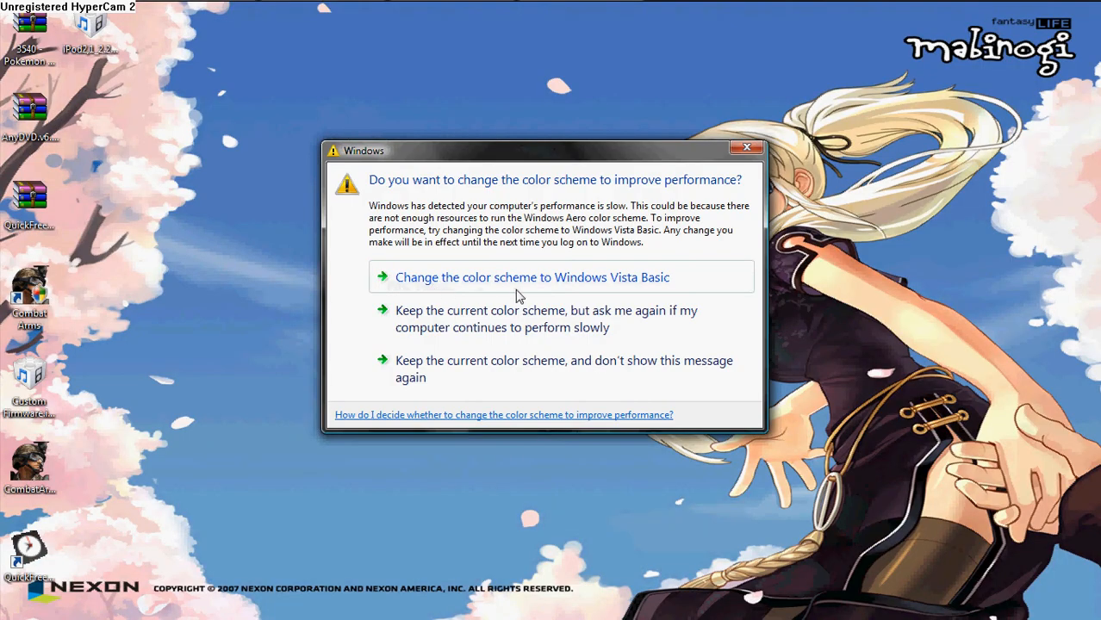
mouse_move(546, 265)
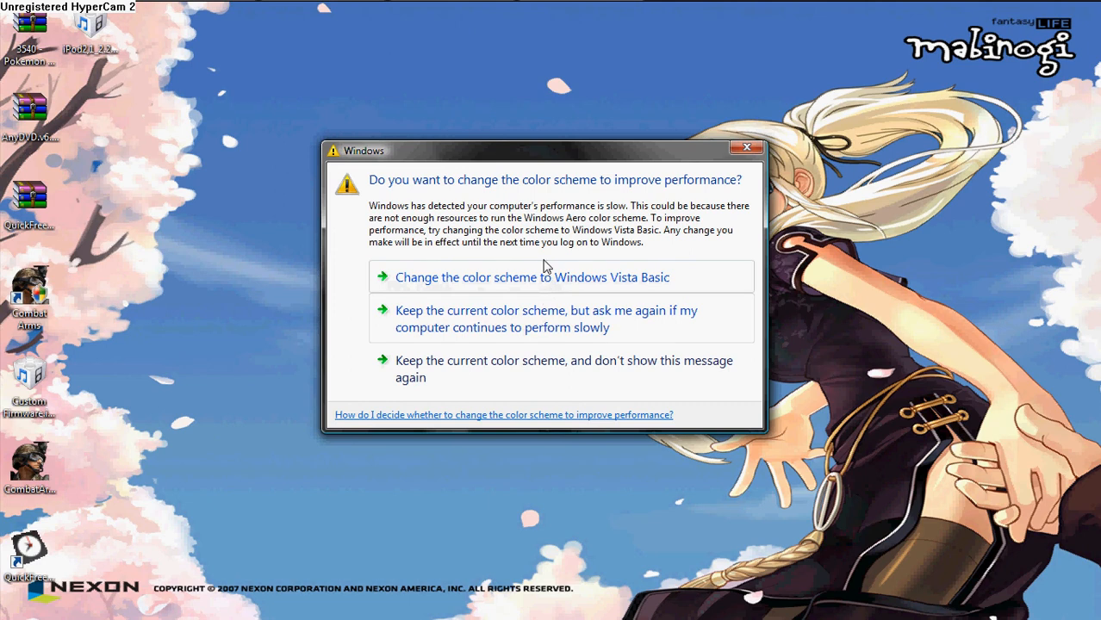